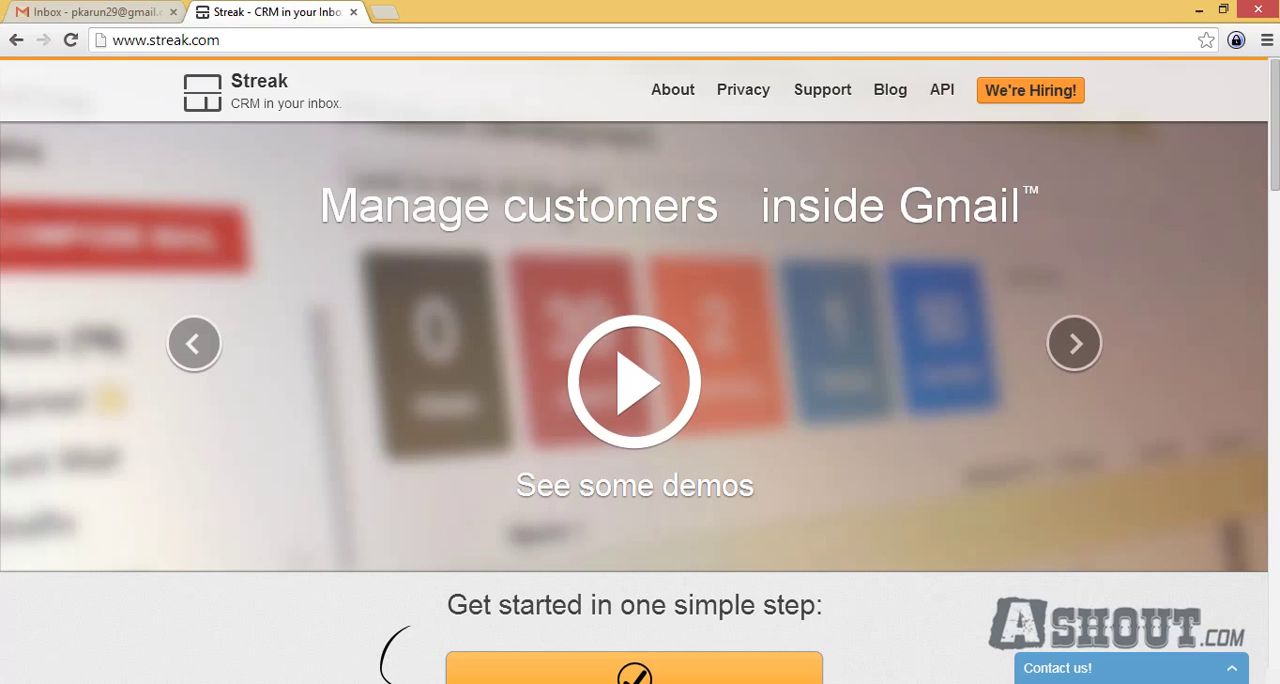
Scroll down through the Gmail inbox
scroll(down, 3)
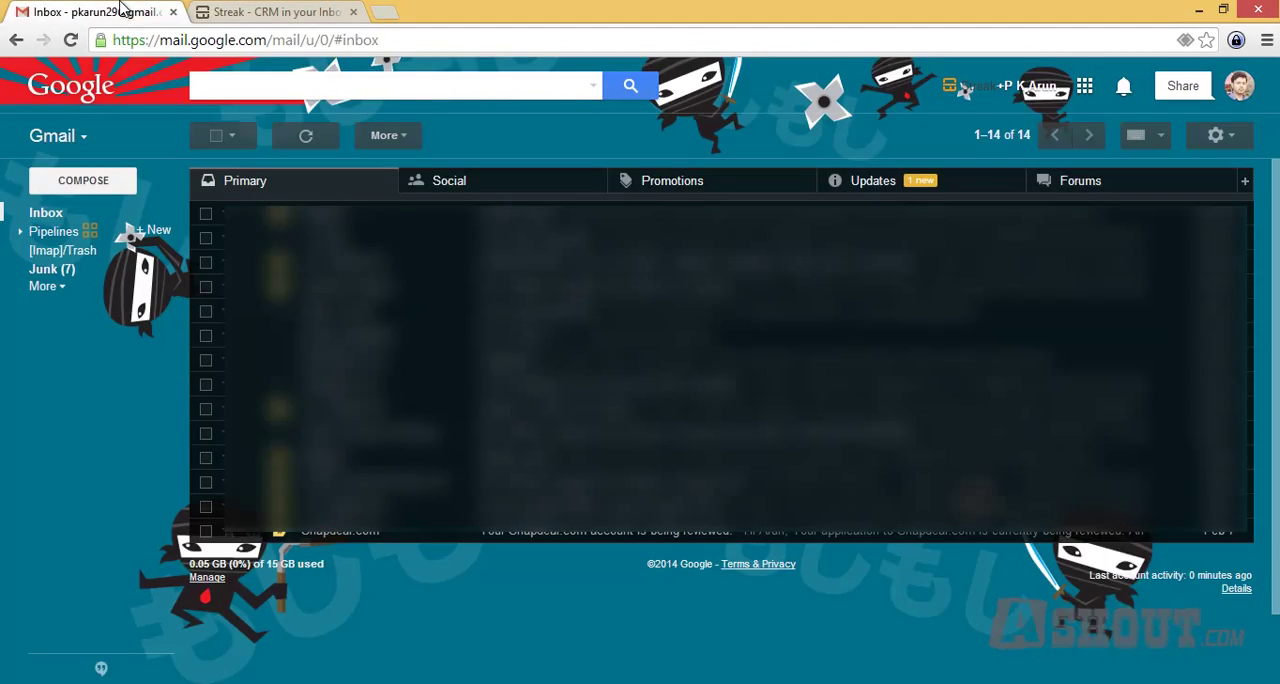
mouse_move(1016, 104)
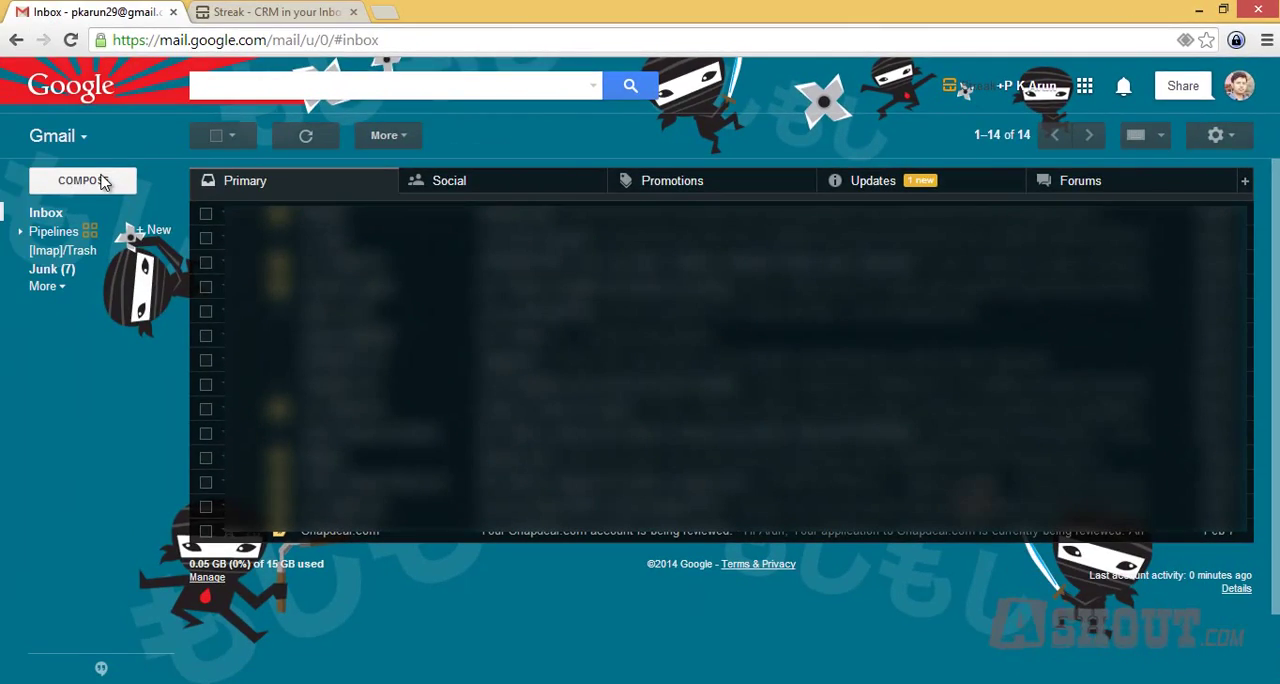
click(82, 180)
text(This is test)
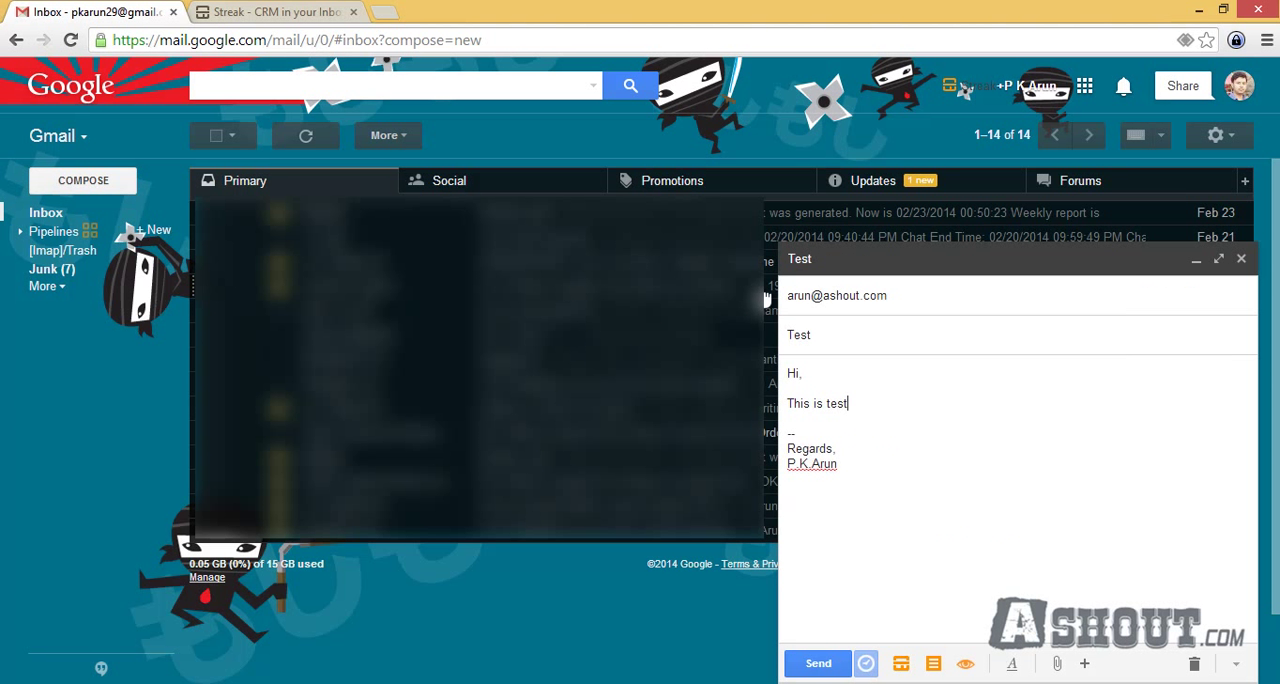
text(.)
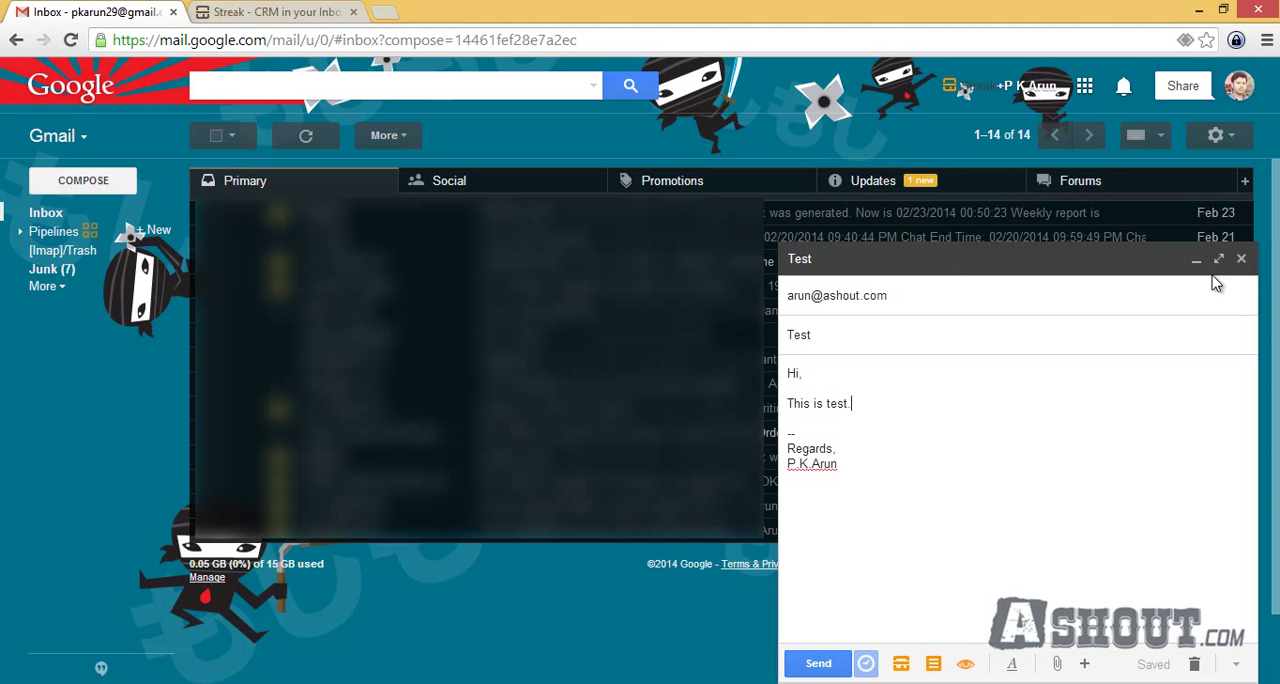
click(1218, 260)
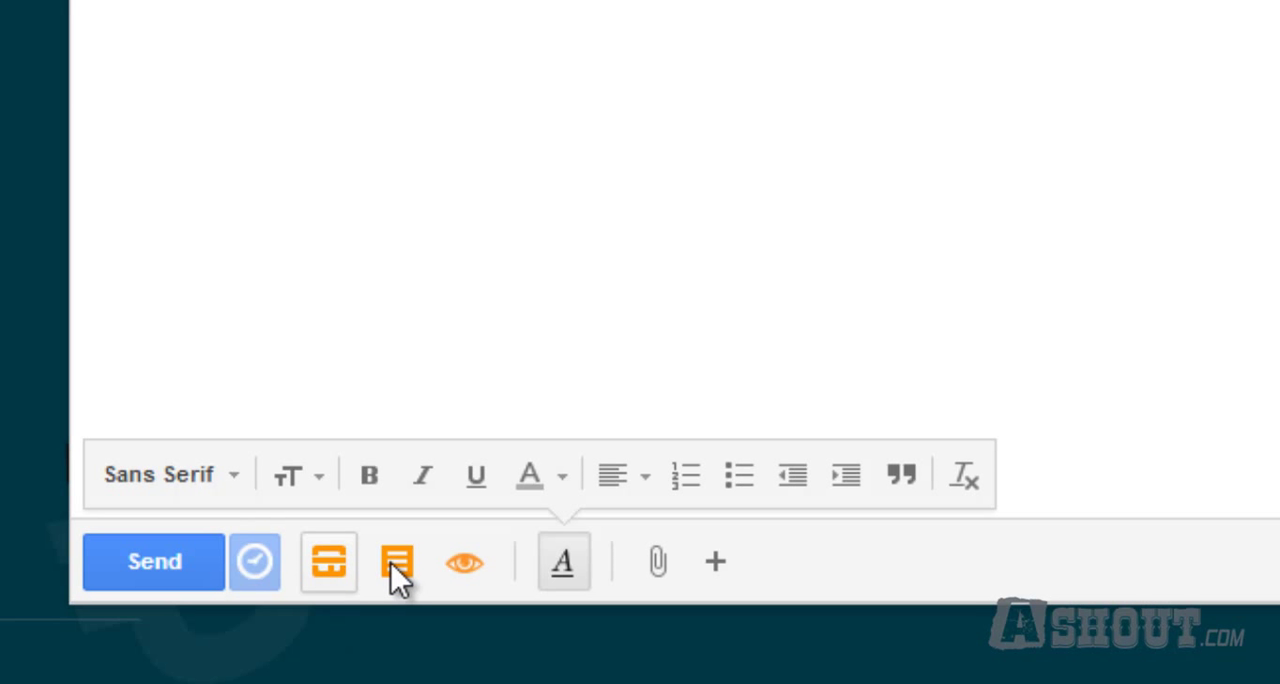
mouse_move(464, 560)
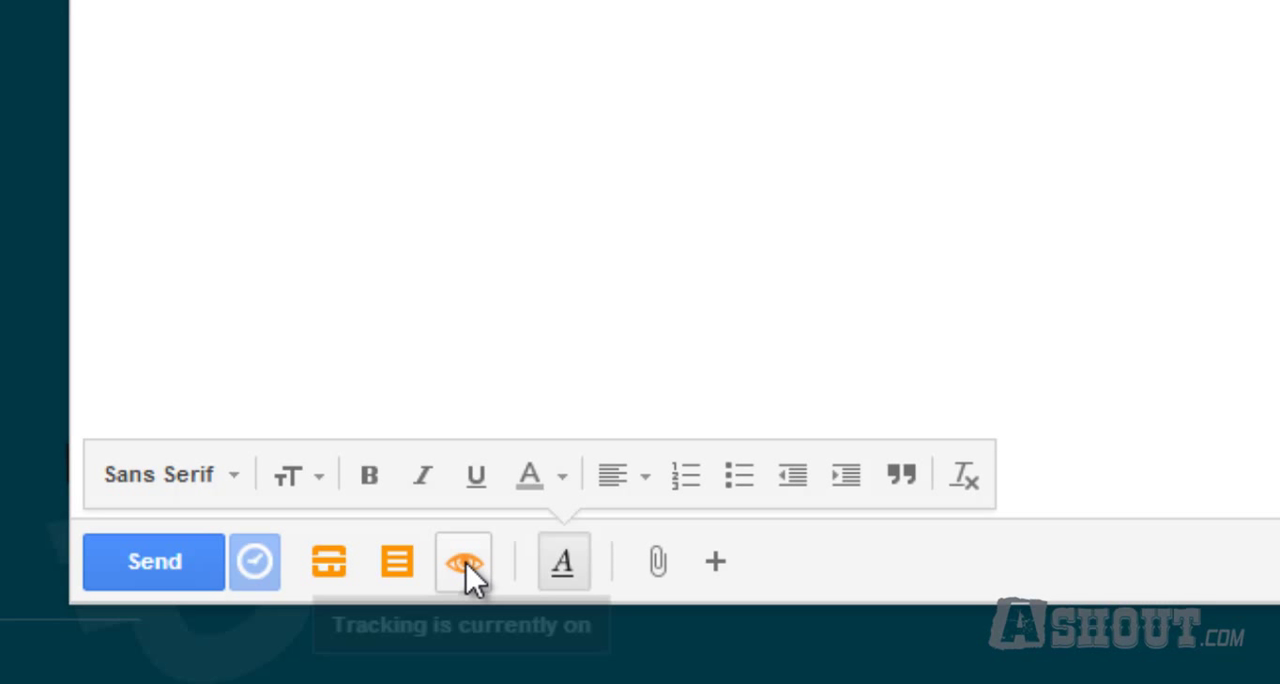
click(462, 560)
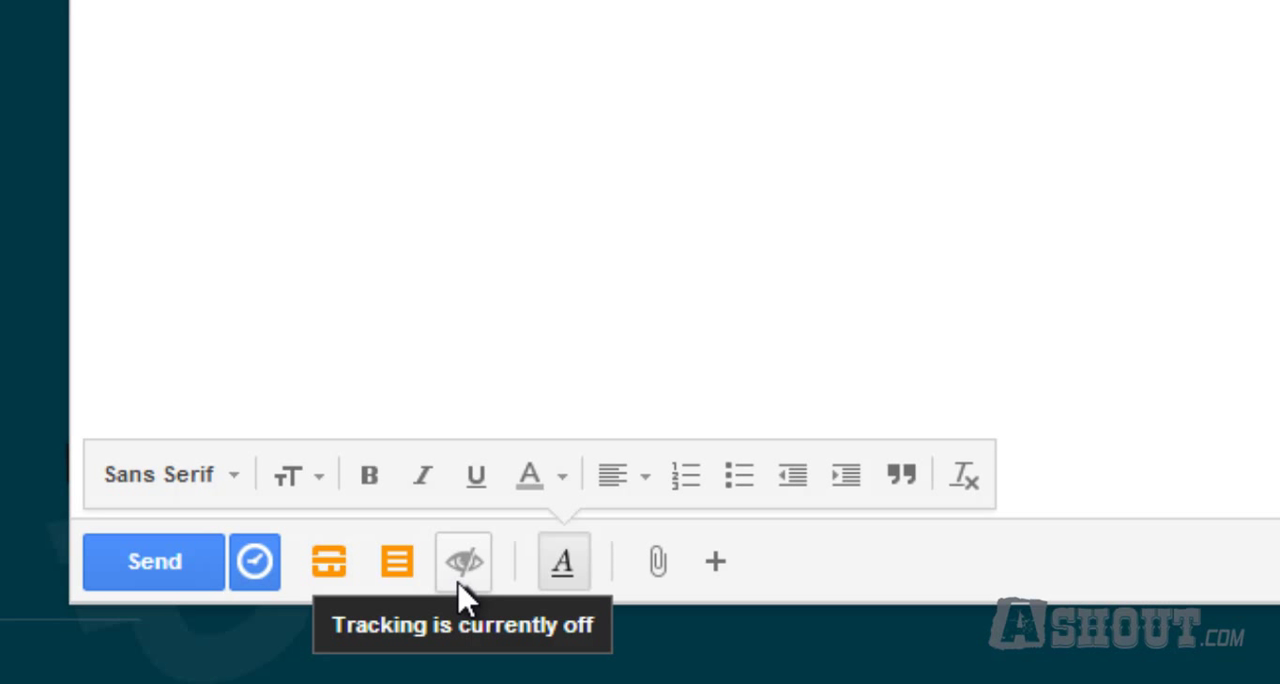
mouse_move(470, 580)
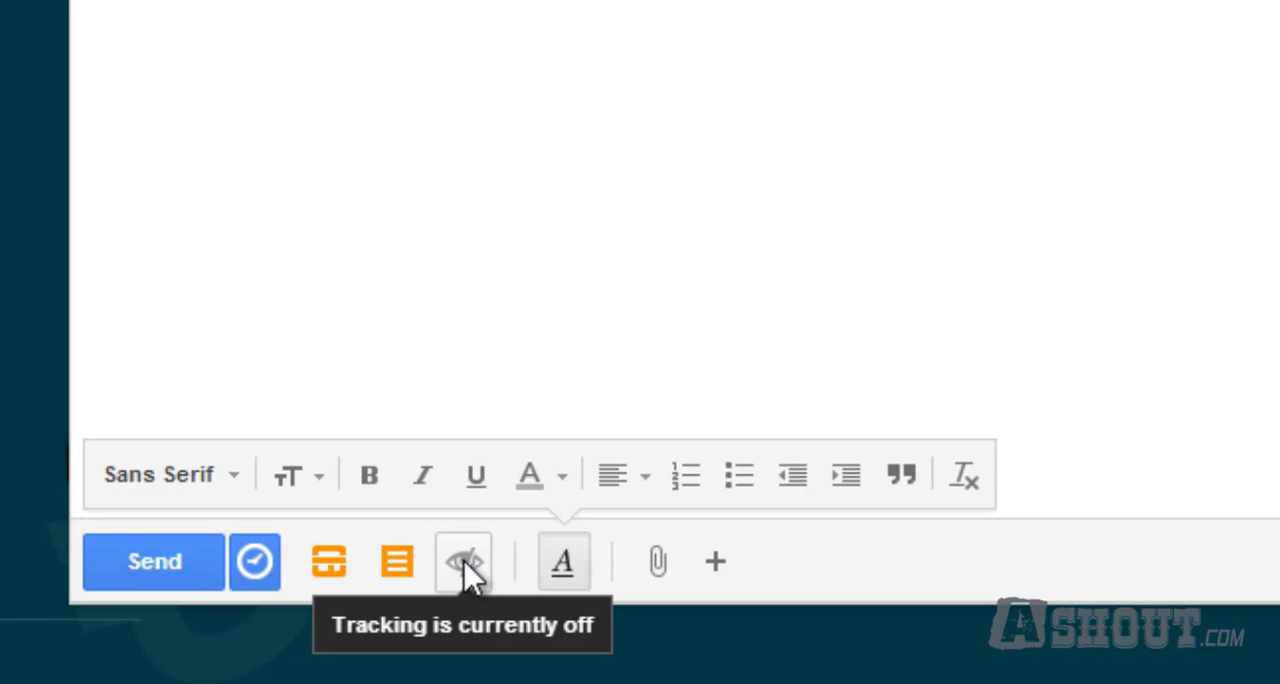
click(462, 560)
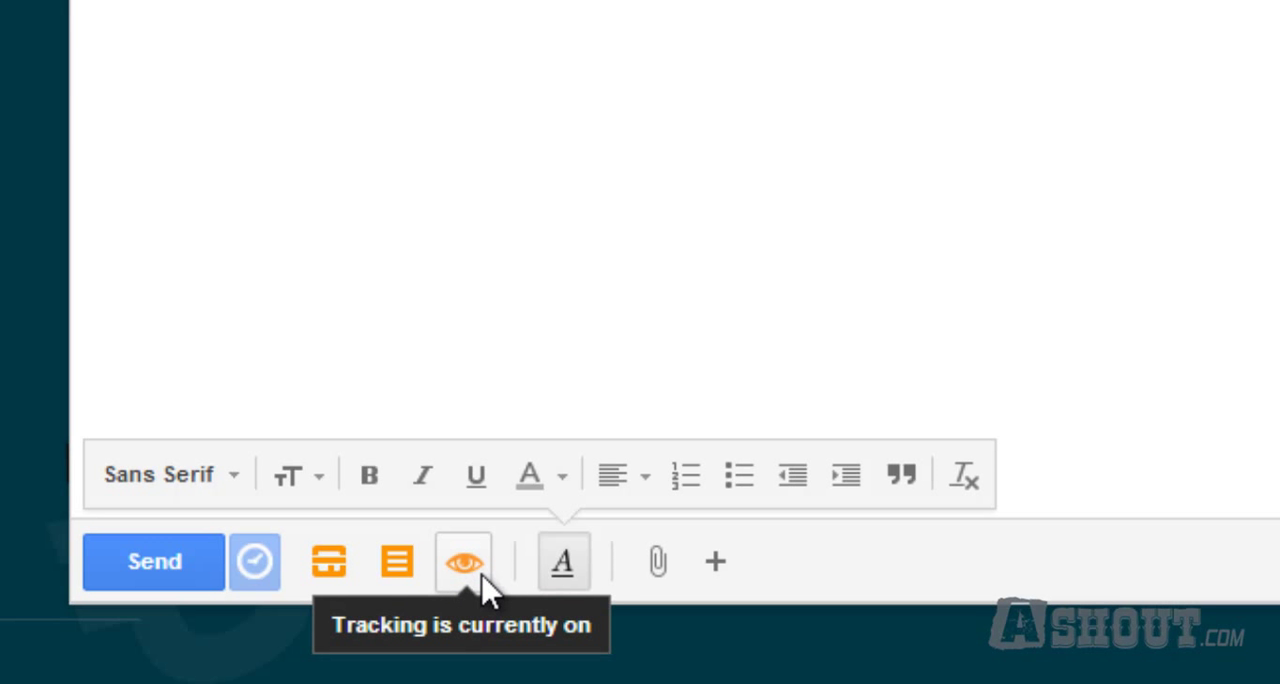
mouse_move(478, 610)
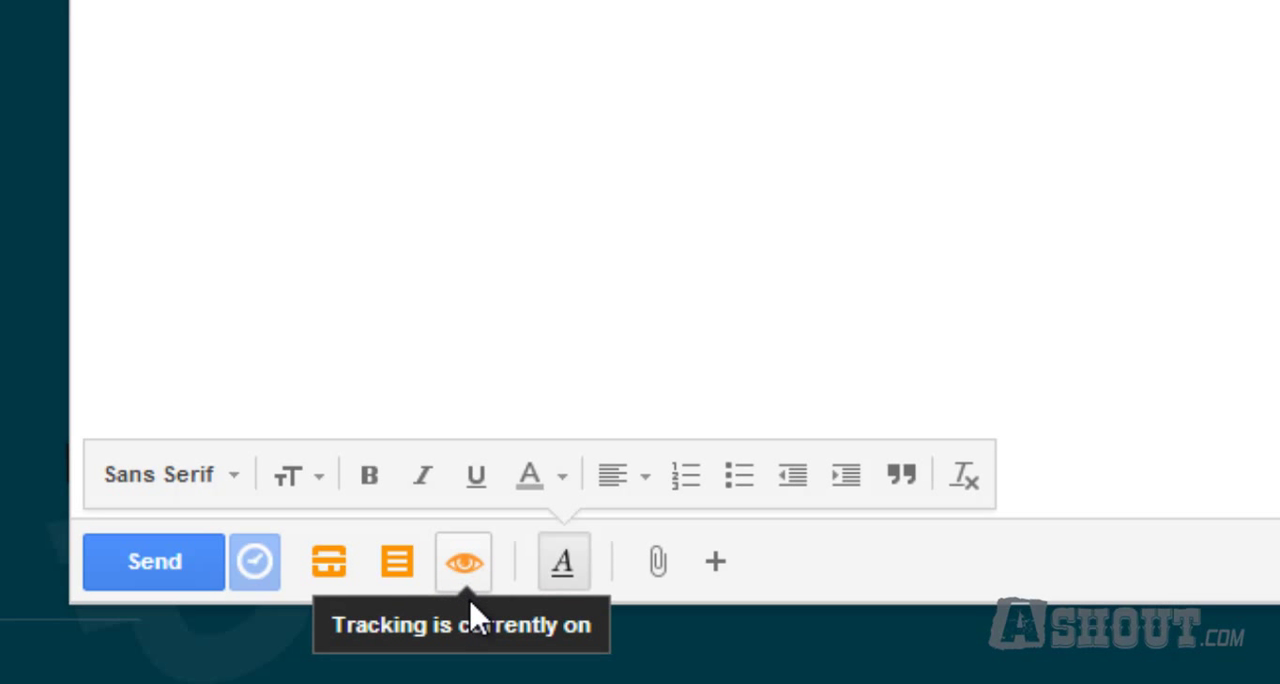
mouse_move(980, 276)
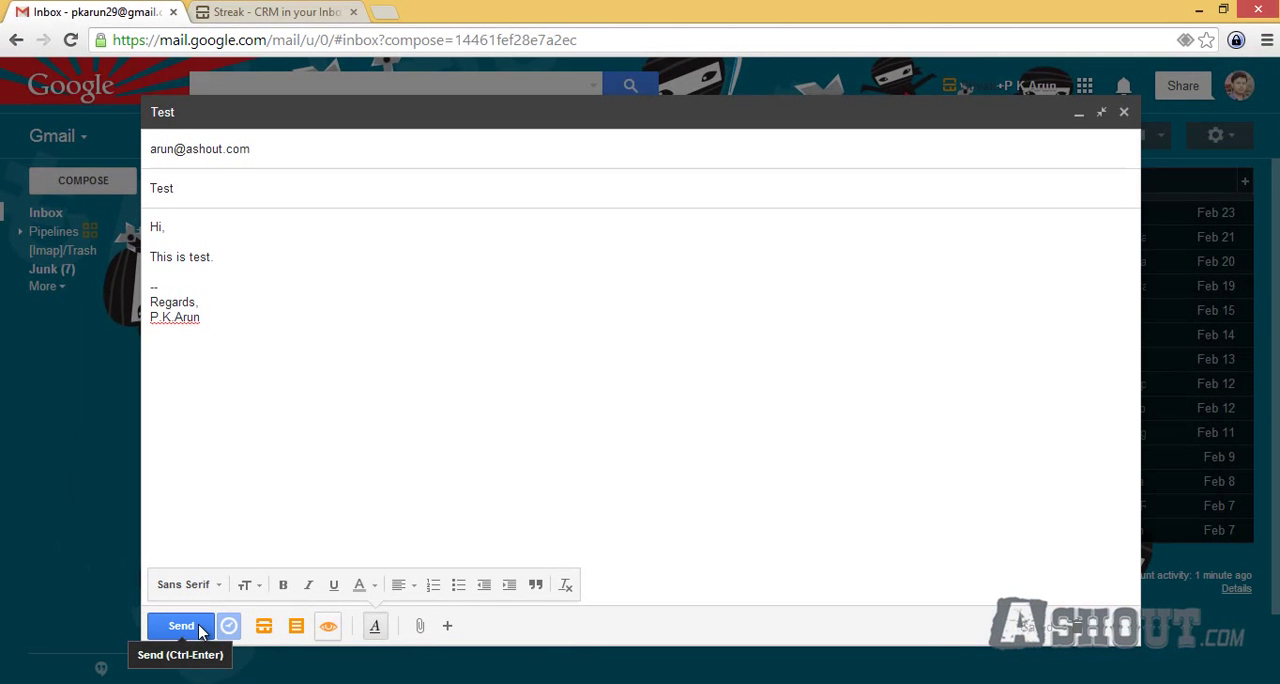
Send the tracked Test message
click(180, 624)
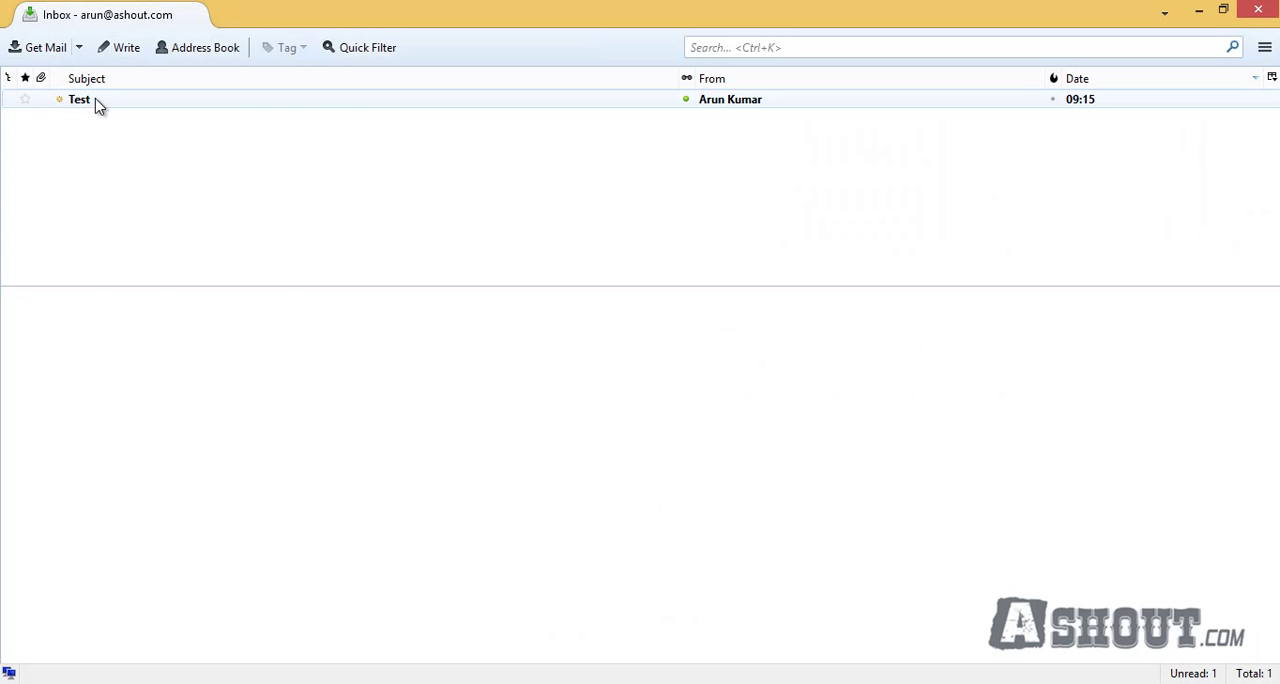
Open the received Test message in the Thunderbird inbox
double_click(80, 100)
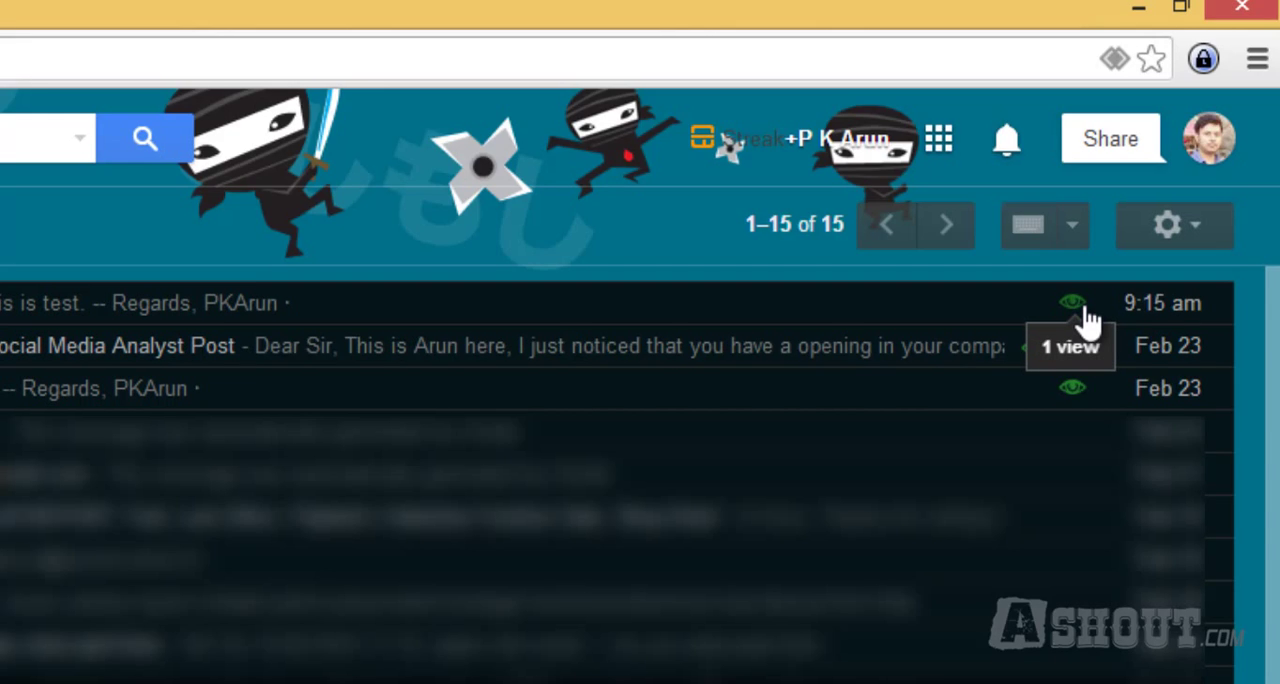
mouse_move(232, 310)
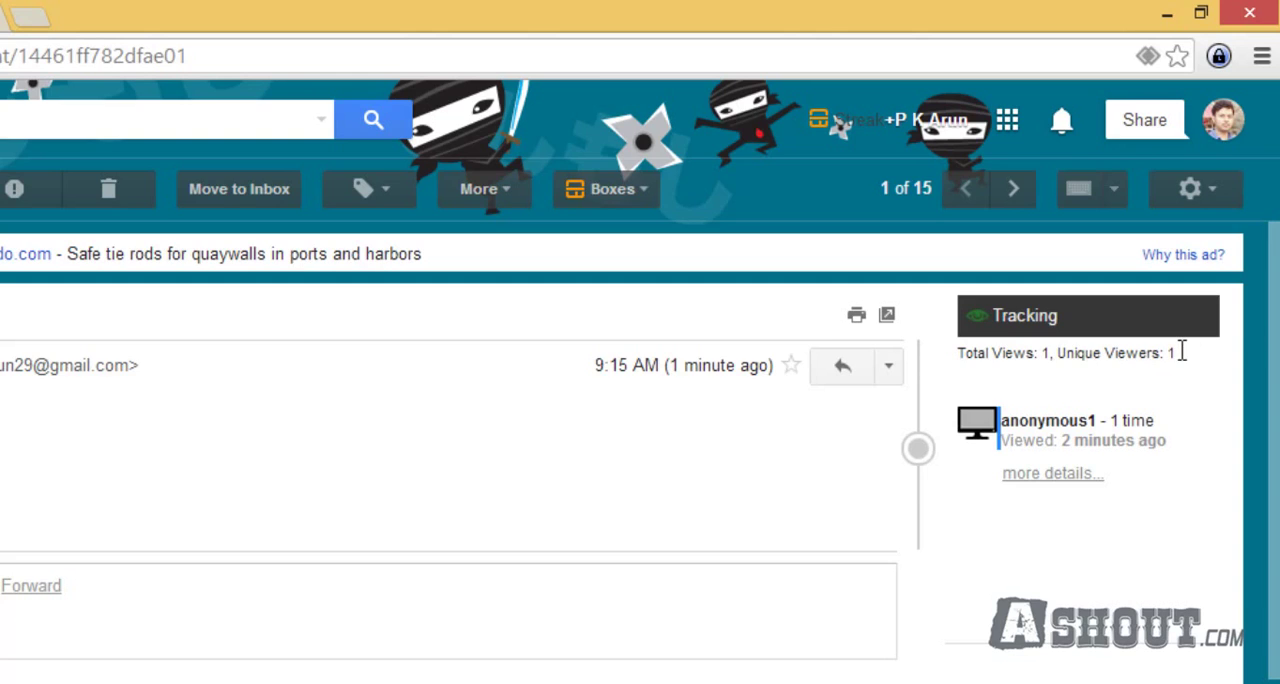
mouse_move(1130, 404)
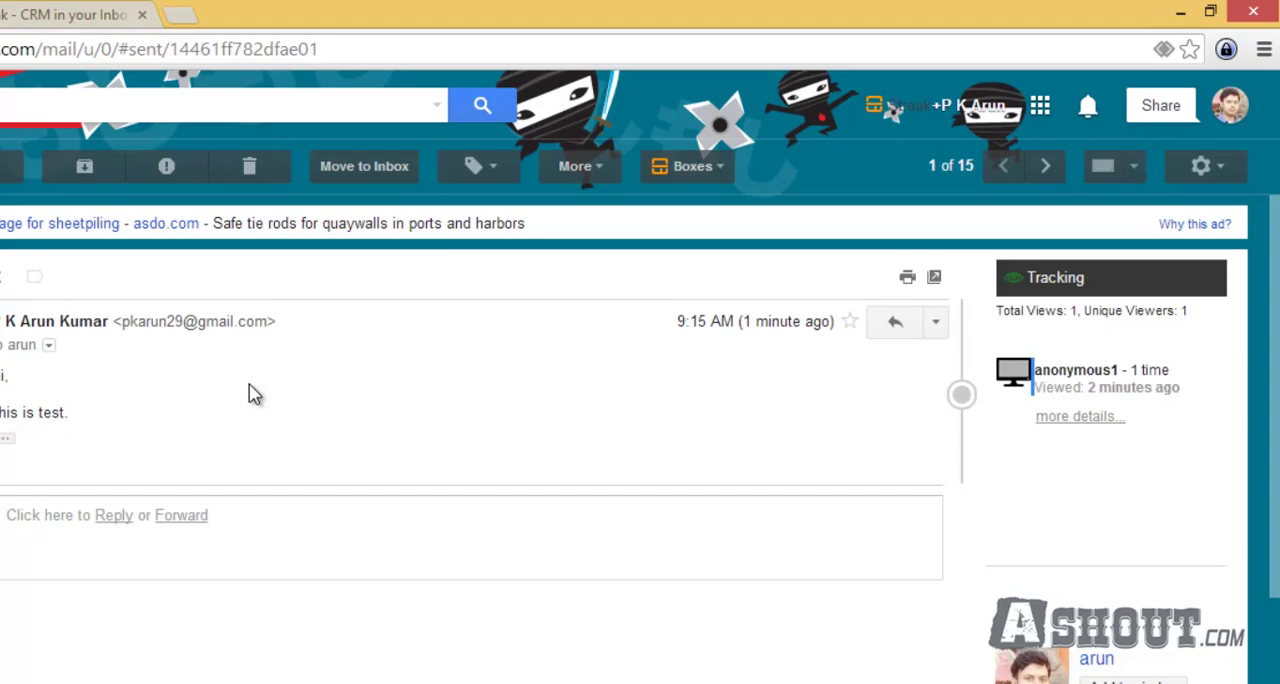
Expand the Streak tracking details of the sent Test message to show the views graph
click(1080, 416)
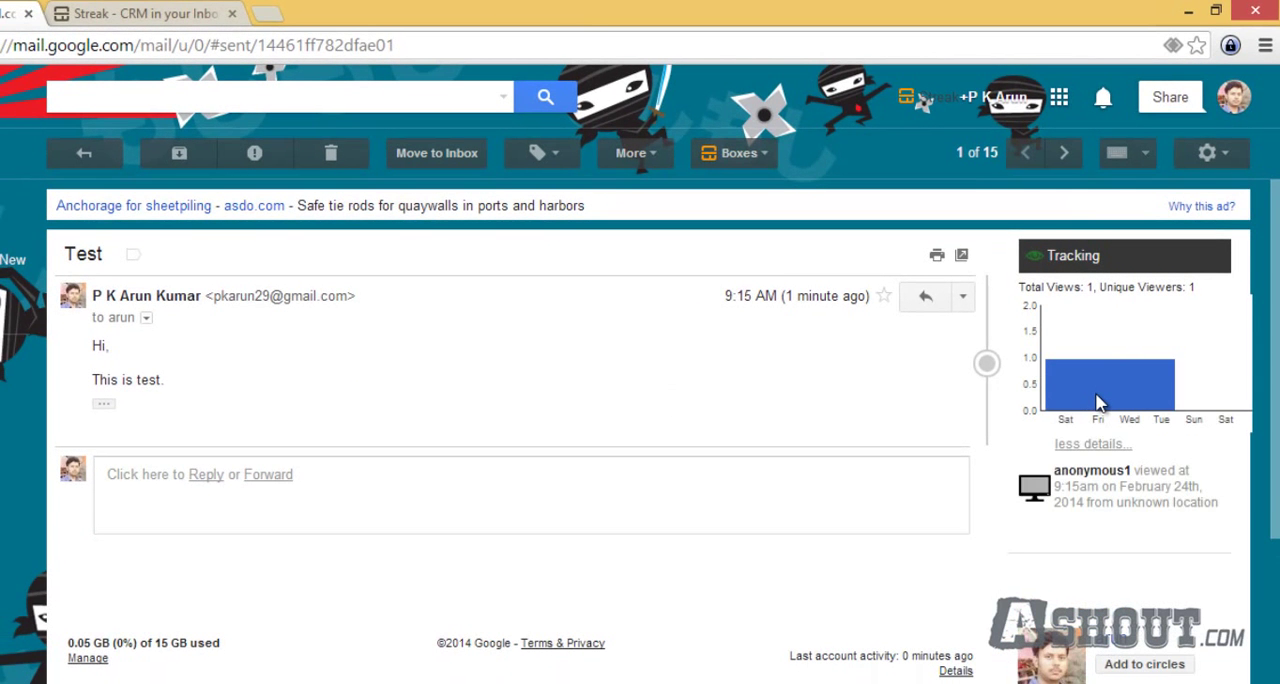
mouse_move(1088, 496)
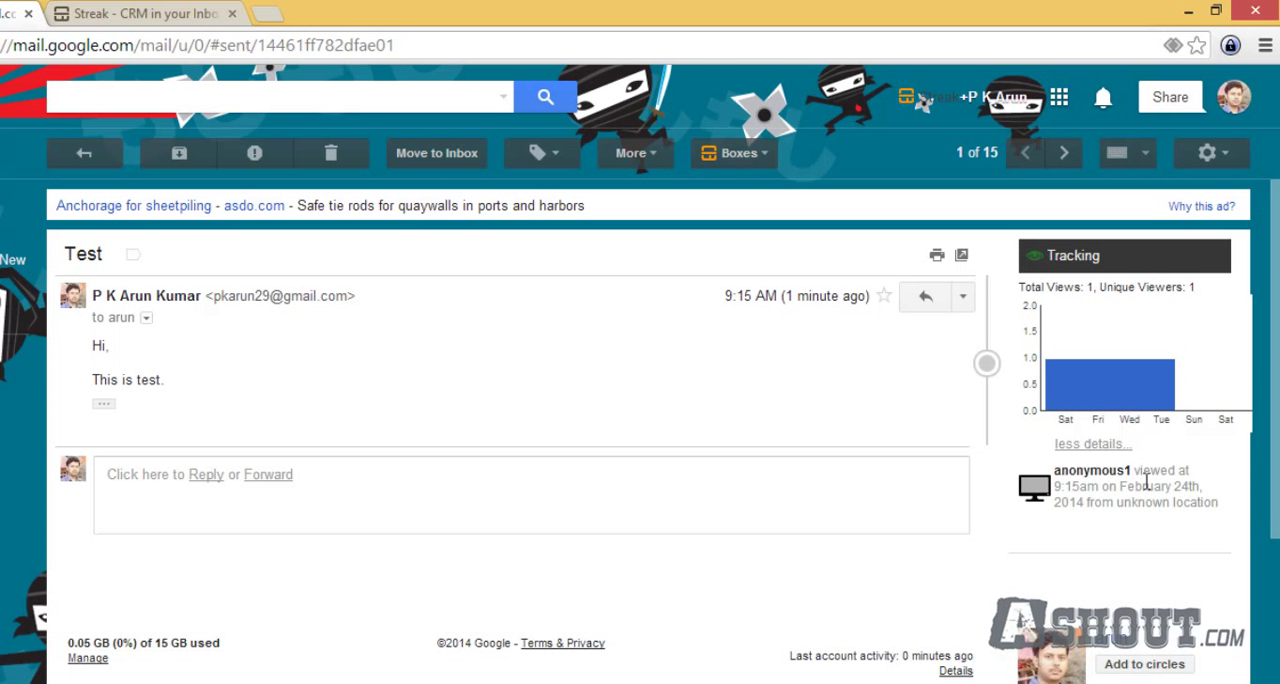
mouse_move(1096, 498)
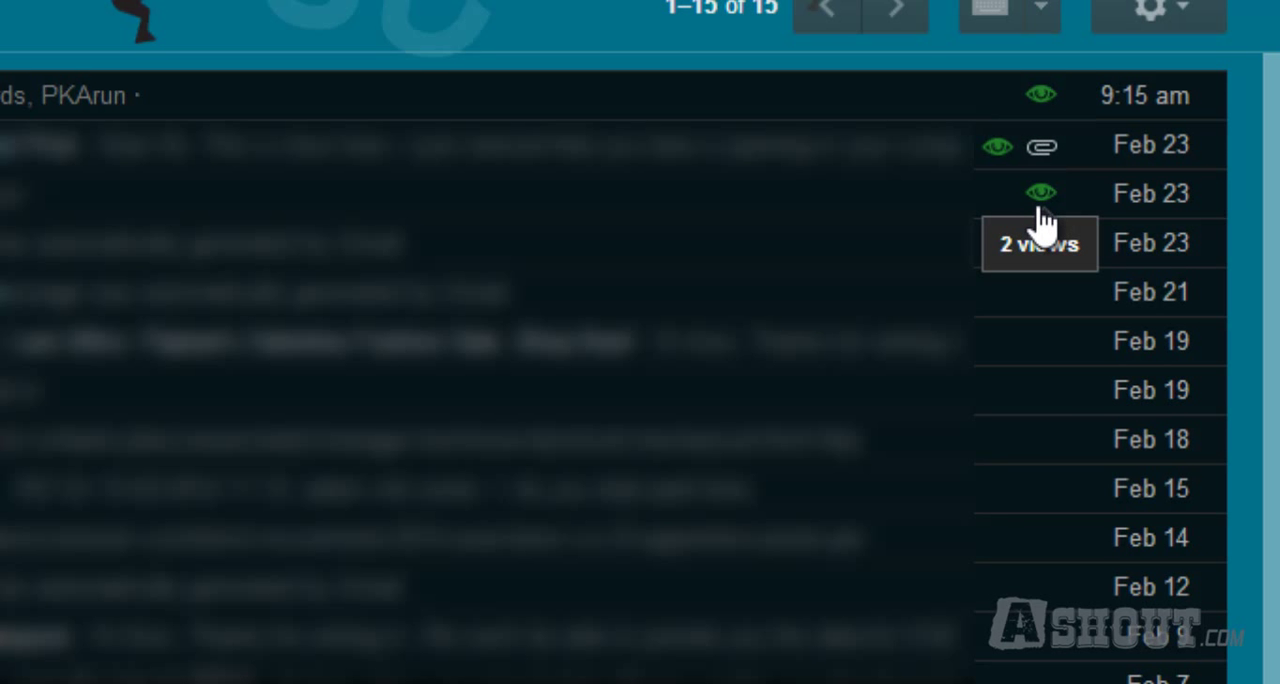
mouse_move(1050, 220)
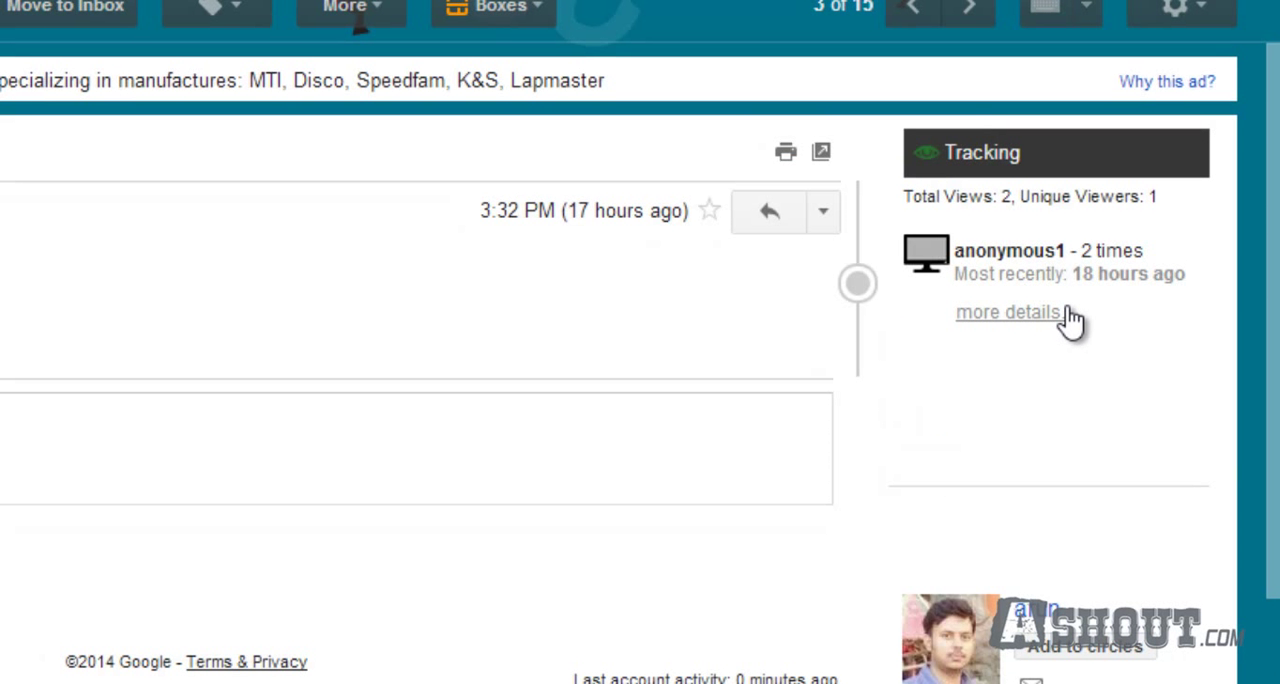
Expand the earlier message's tracking details and highlight the first view's 3:34pm time text
click(1008, 312)
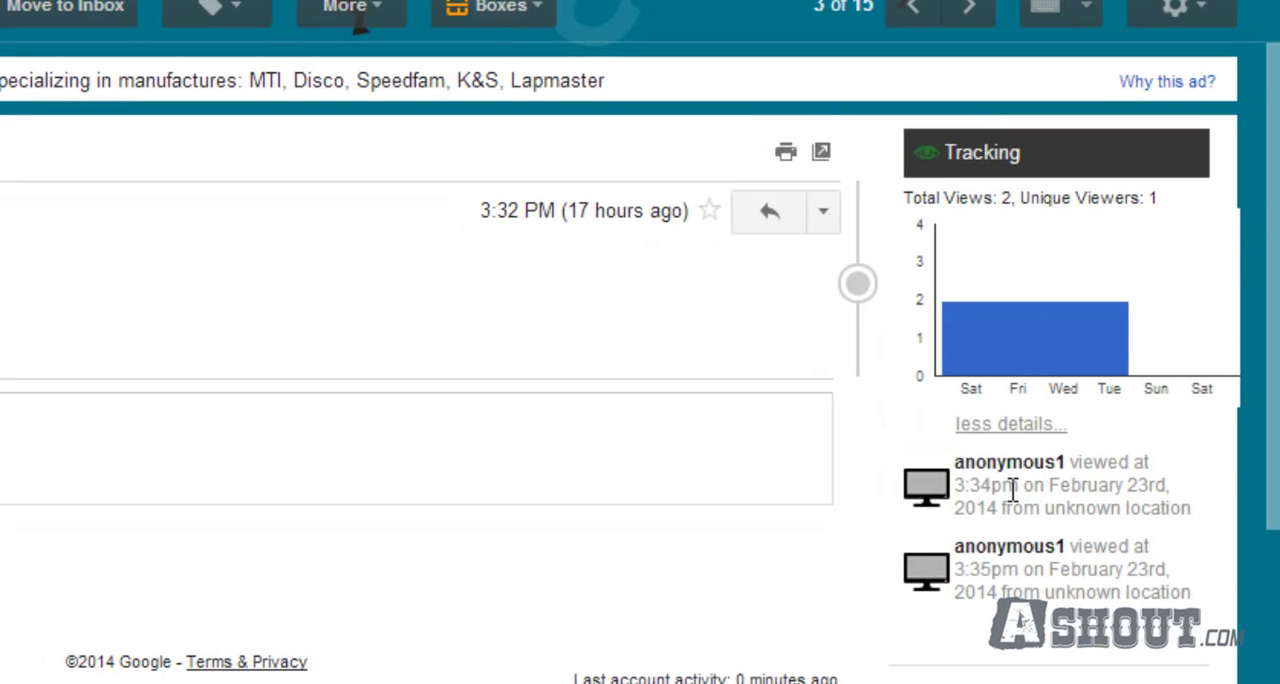
drag(1056, 462, 1110, 484)
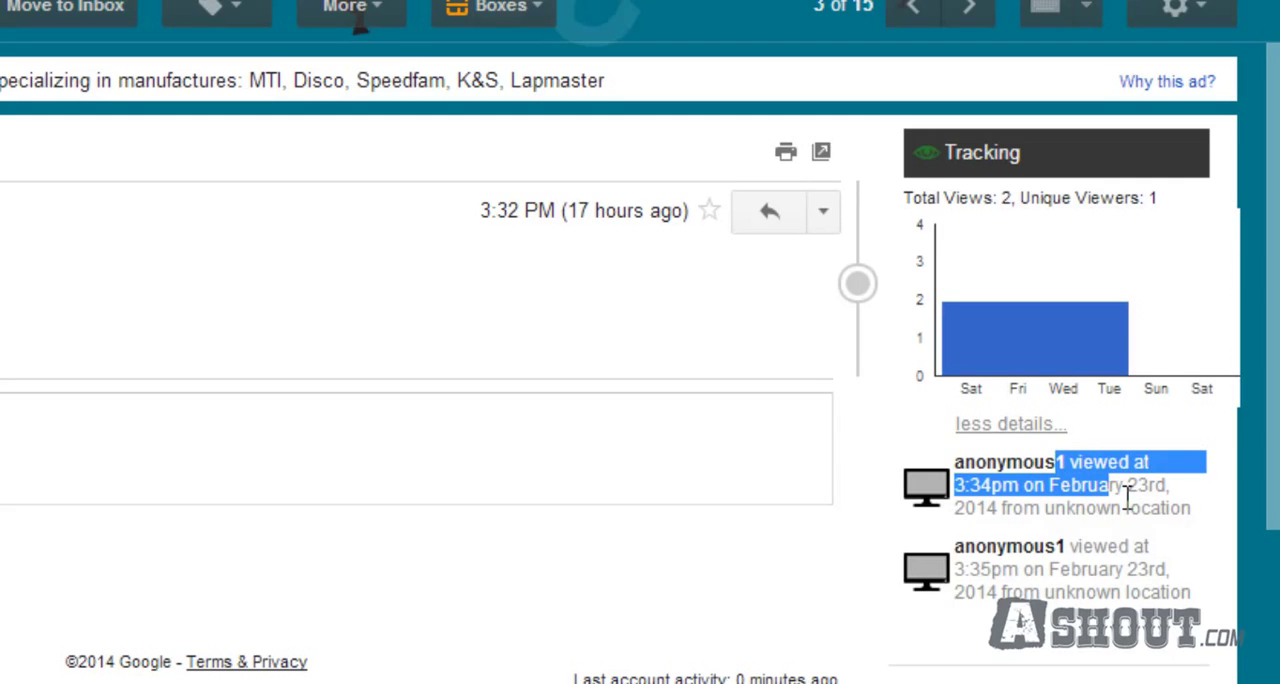